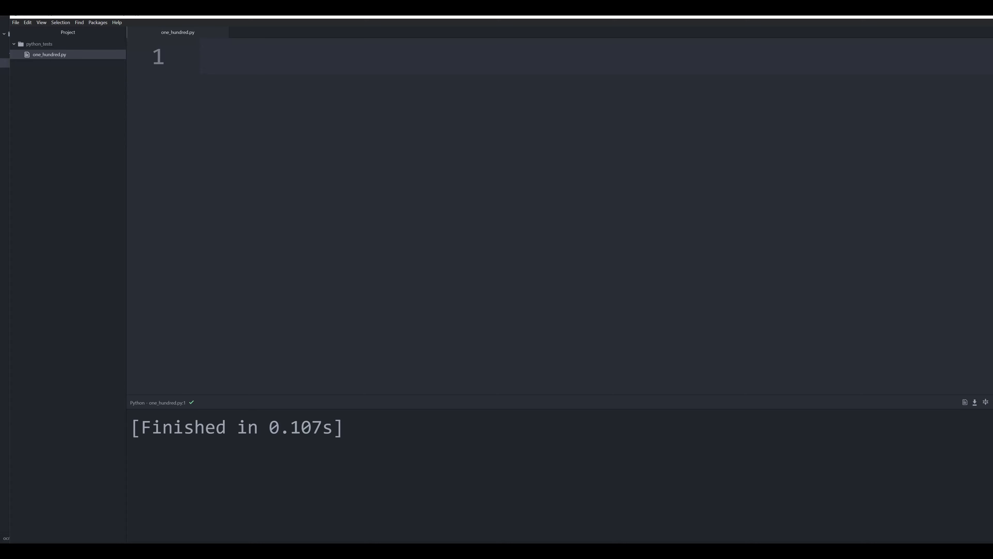
pyautogui.moveTo(954, 20)
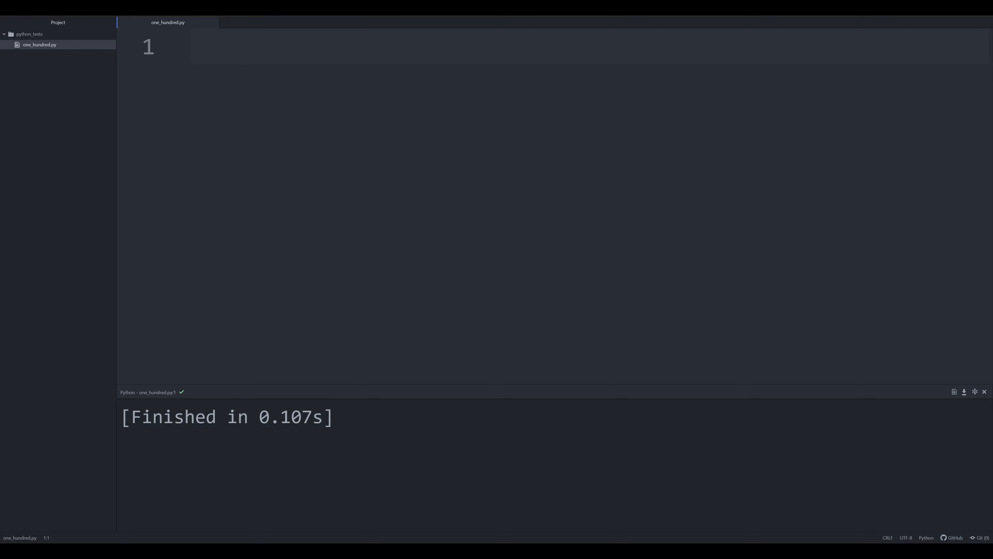
# Step: Place the cursor in one_hundred.py and begin it with a '#' comment marker and a blank line
pyautogui.click(212, 46)
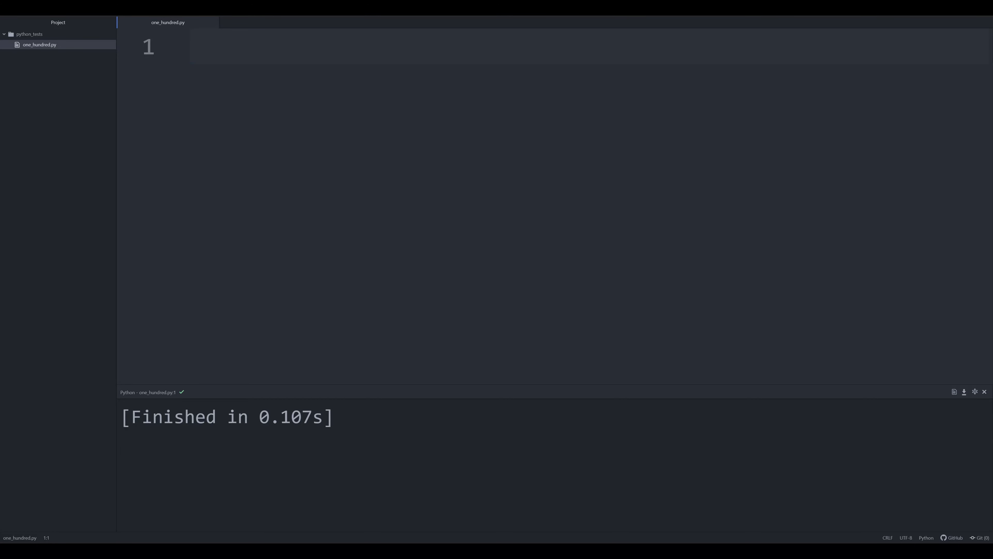
pyautogui.click(202, 46)
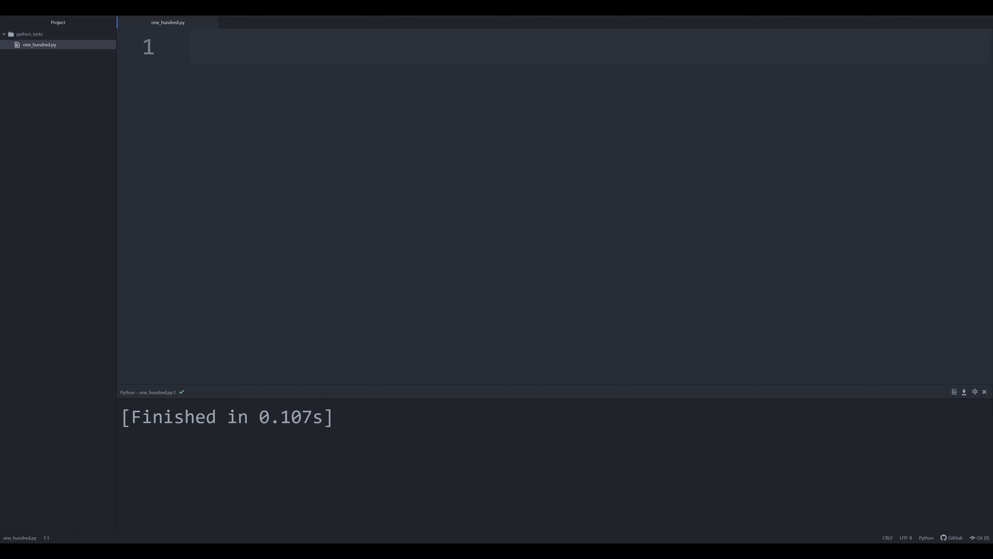
pyautogui.click(190, 47)
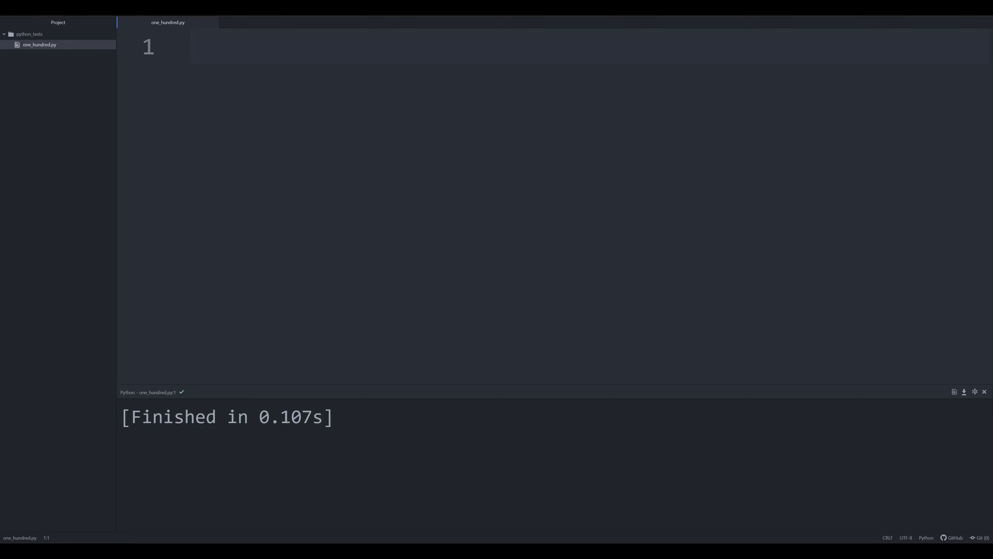
pyautogui.click(212, 46)
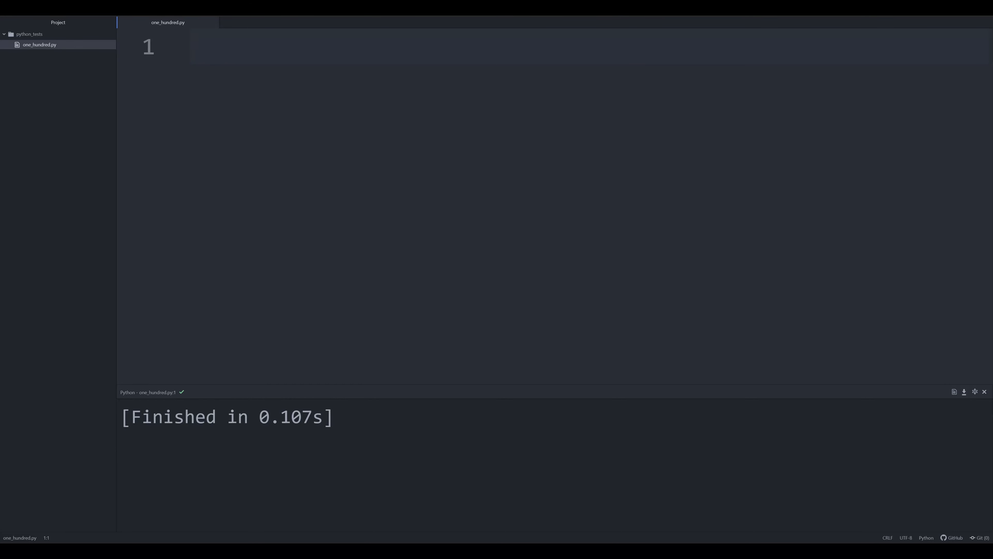
pyautogui.click(212, 47)
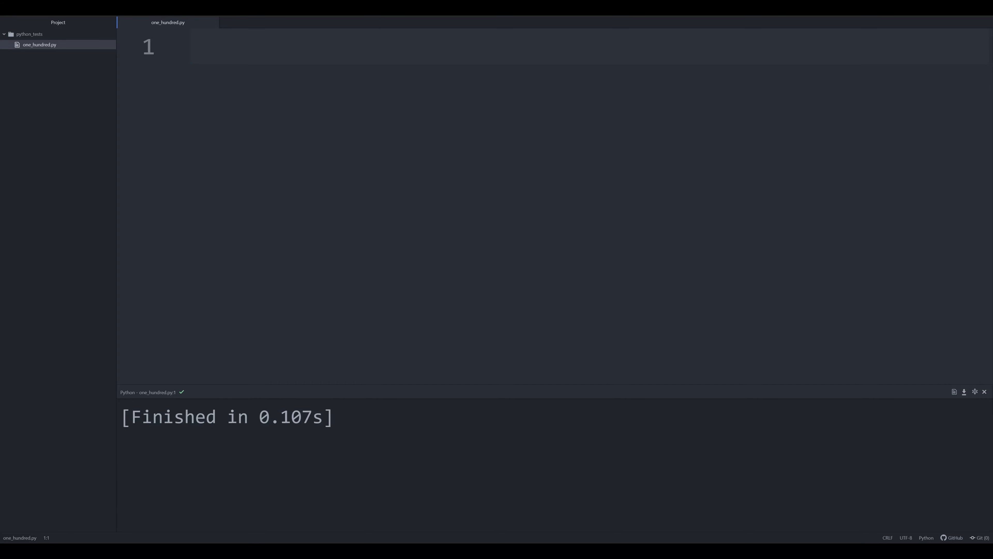
pyautogui.click(199, 47)
pyautogui.write('#')
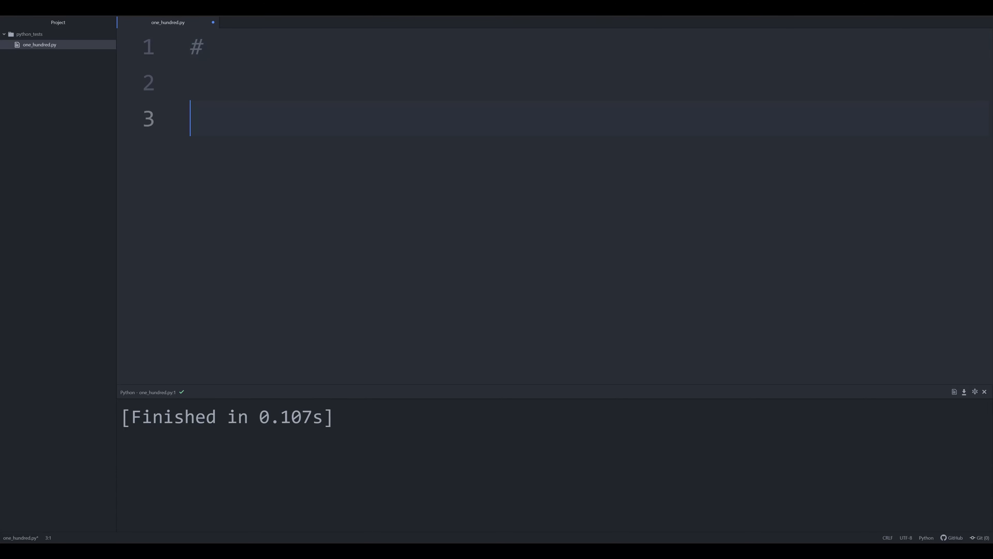
# Step: Write the assignment a_string = "a" on its own line
pyautogui.write('for')
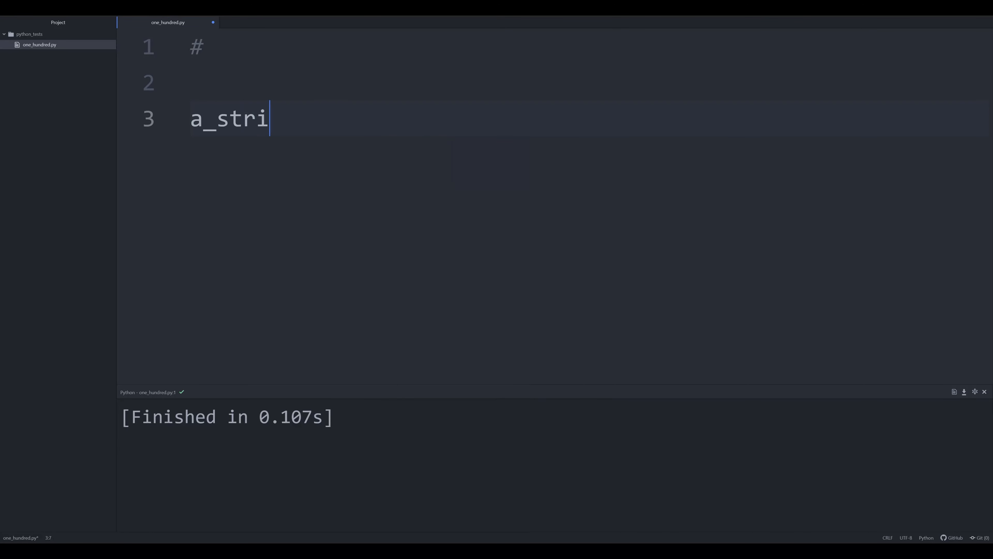
pyautogui.write('ng = "a"')
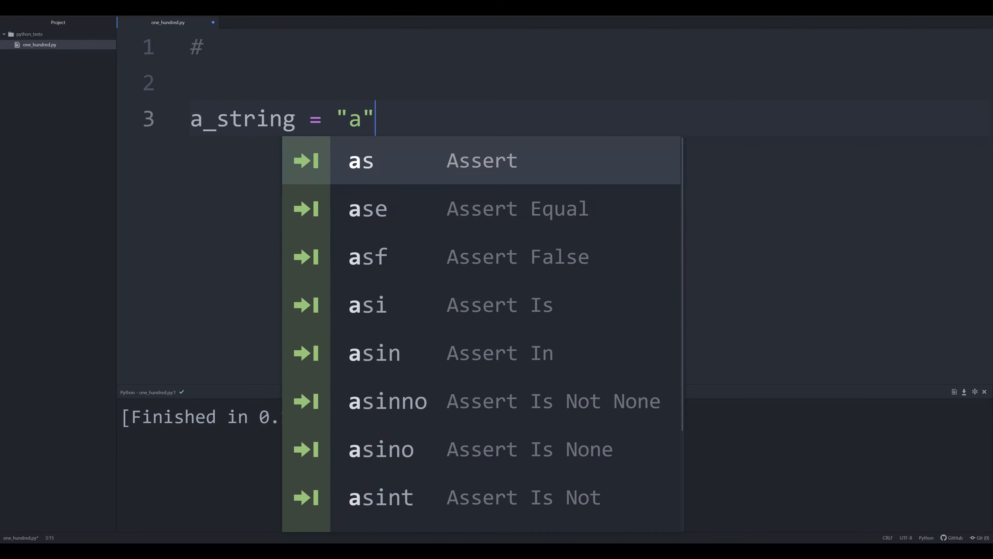
pyautogui.press('Escape')
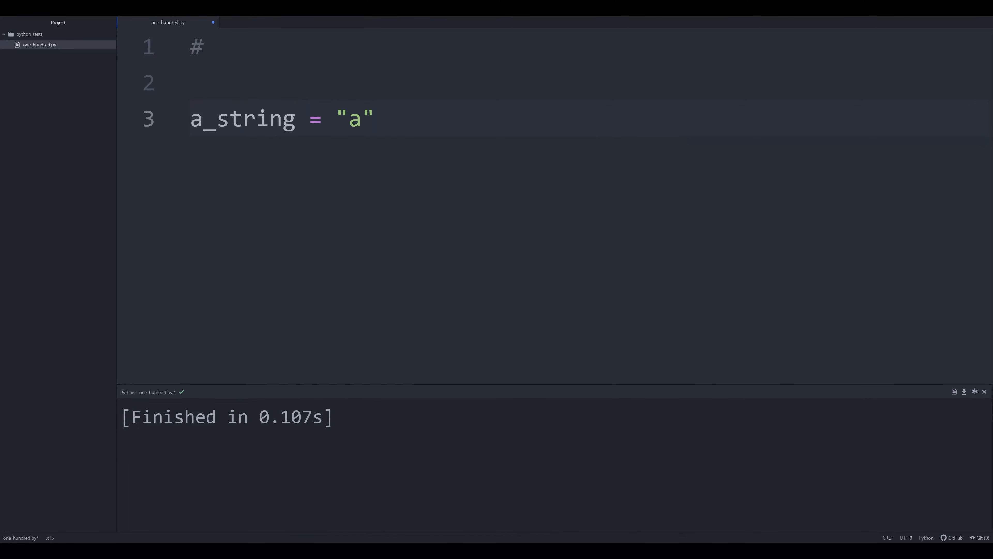
pyautogui.click(374, 120)
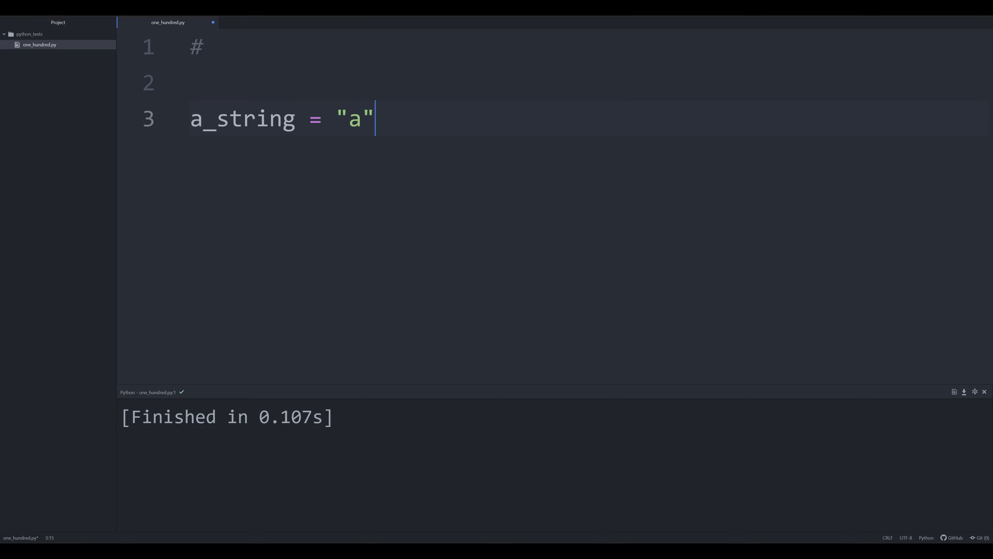
pyautogui.press('Enter')
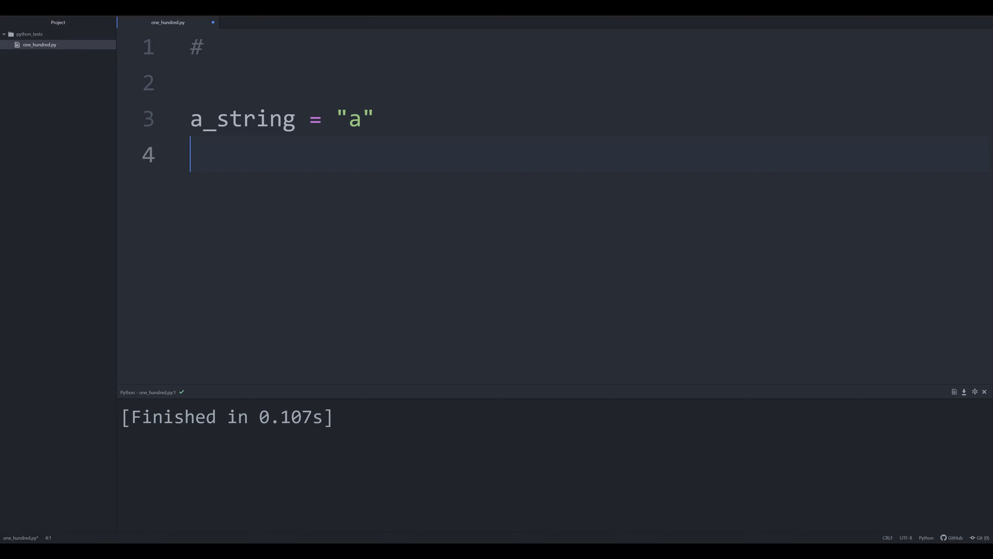
# Step: Add print (len(a_string)) and run the script so it outputs 1
pyautogui.write('print (len)')
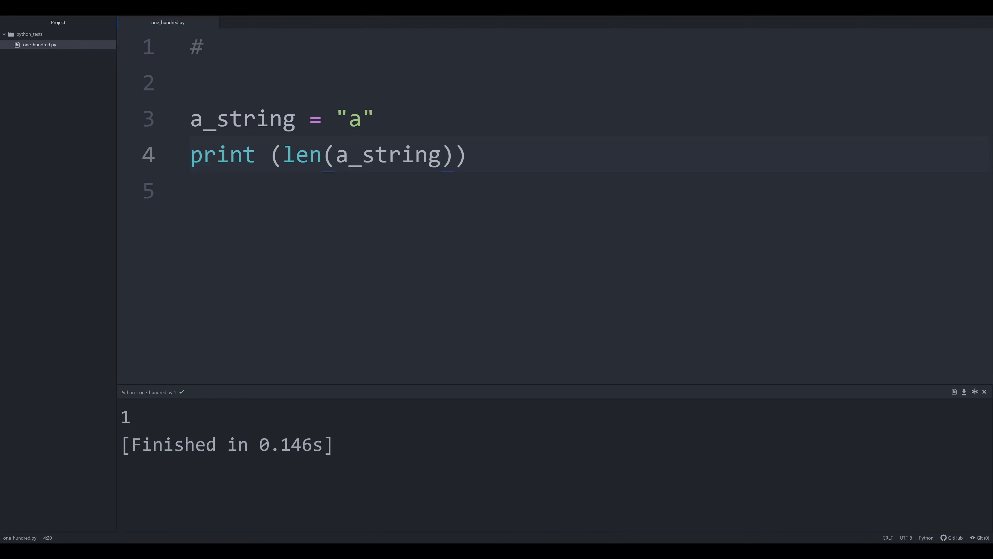
pyautogui.click(442, 156)
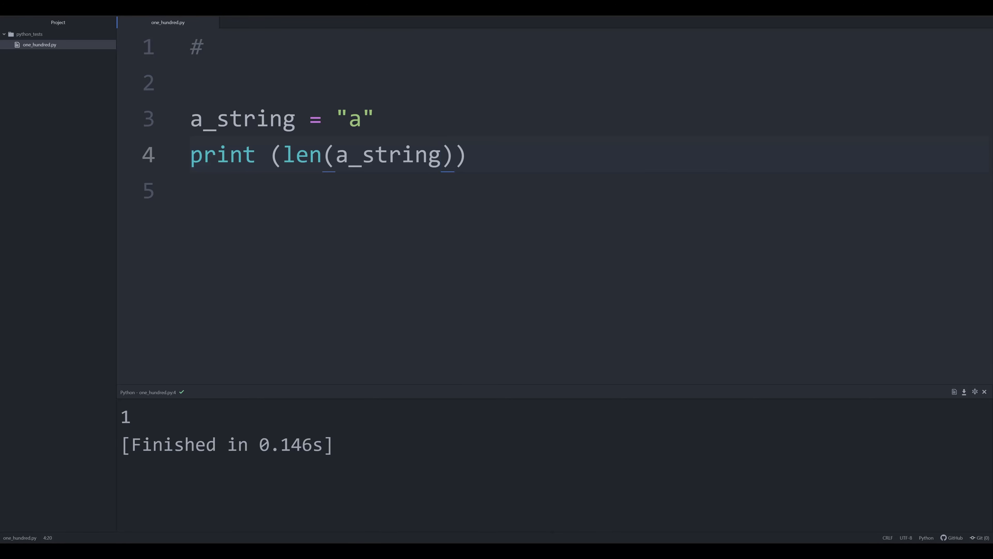
pyautogui.click(191, 192)
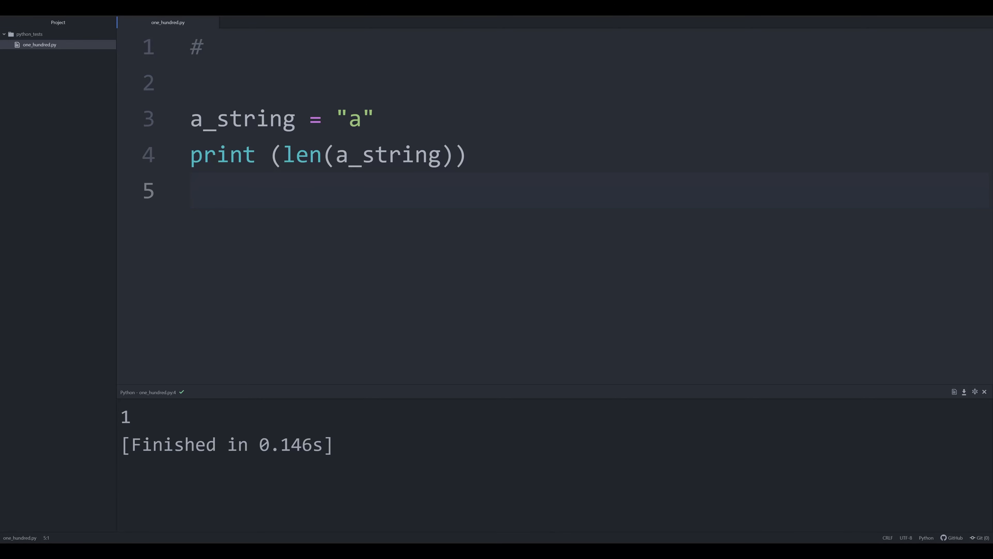
# Step: Write b_string = "aaaa…" as a long string of 100 a's
pyautogui.write('b_string')
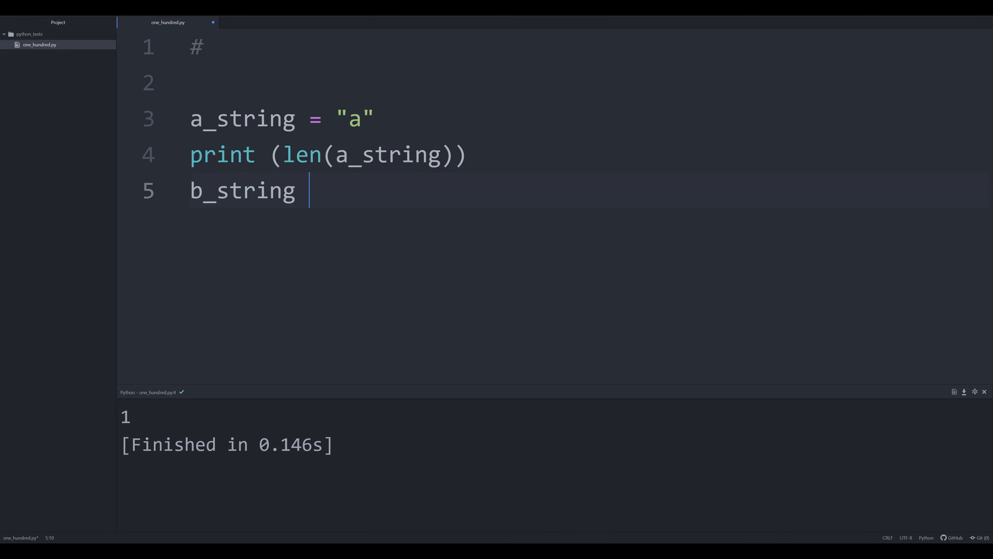
pyautogui.write('= "a"')
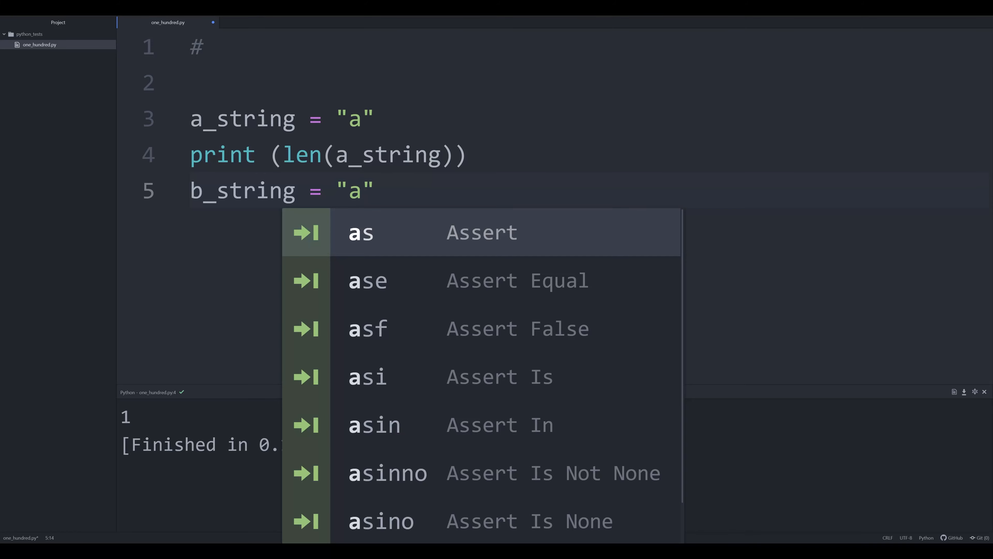
pyautogui.write('aa')
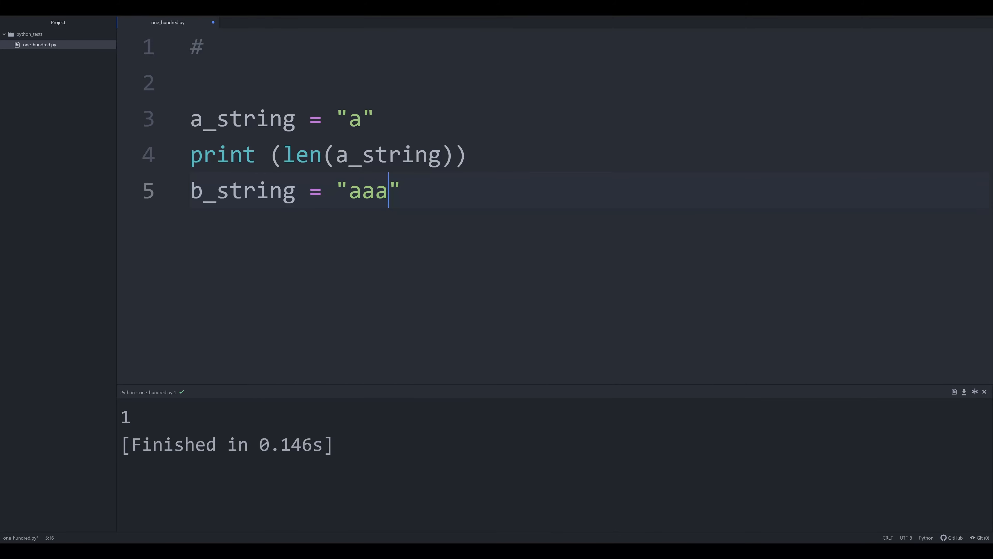
pyautogui.write('aaaaa')
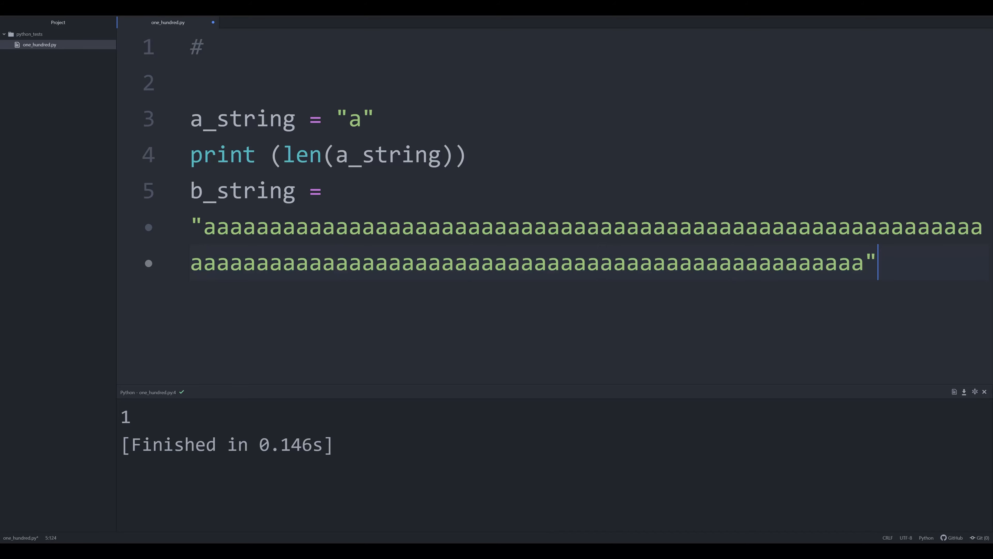
pyautogui.press('enter')
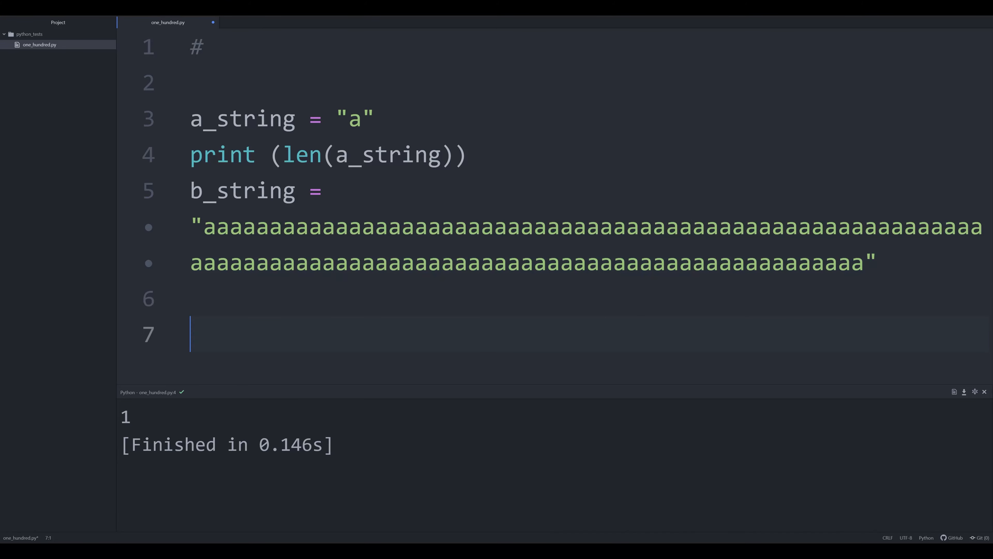
# Step: Add print (len(b_string)) and run the script so it outputs 1 then 100
pyautogui.write('print ()')
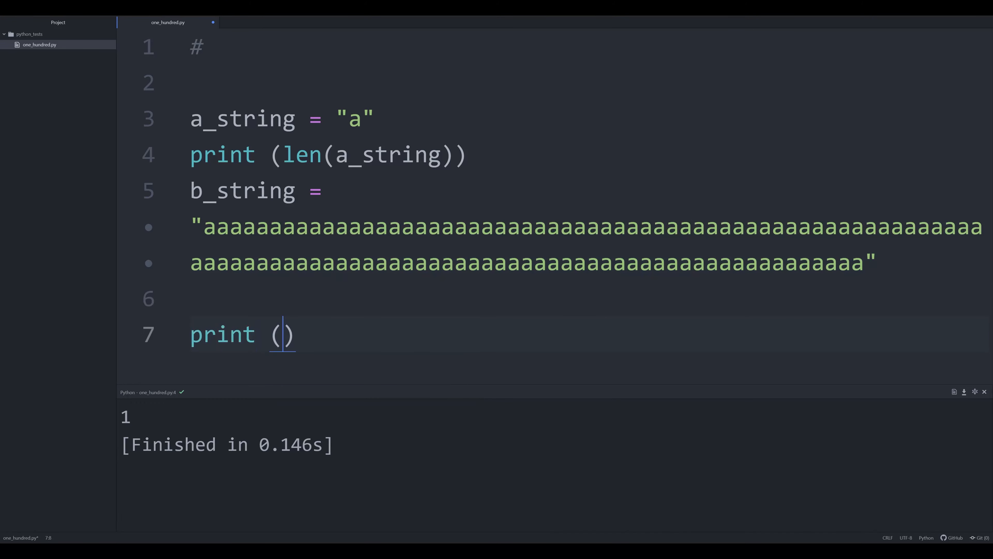
pyautogui.write('len(a')
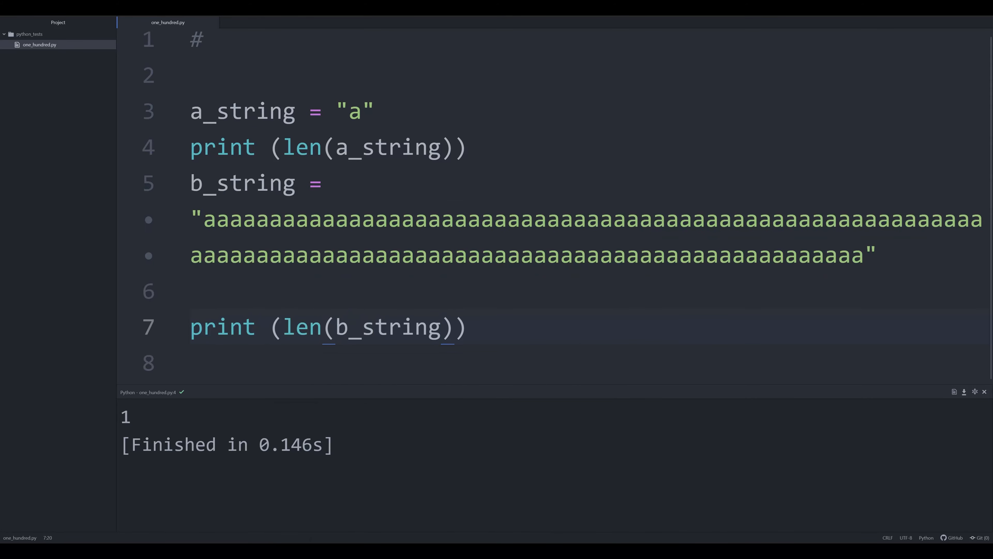
pyautogui.press('ctrl+b')
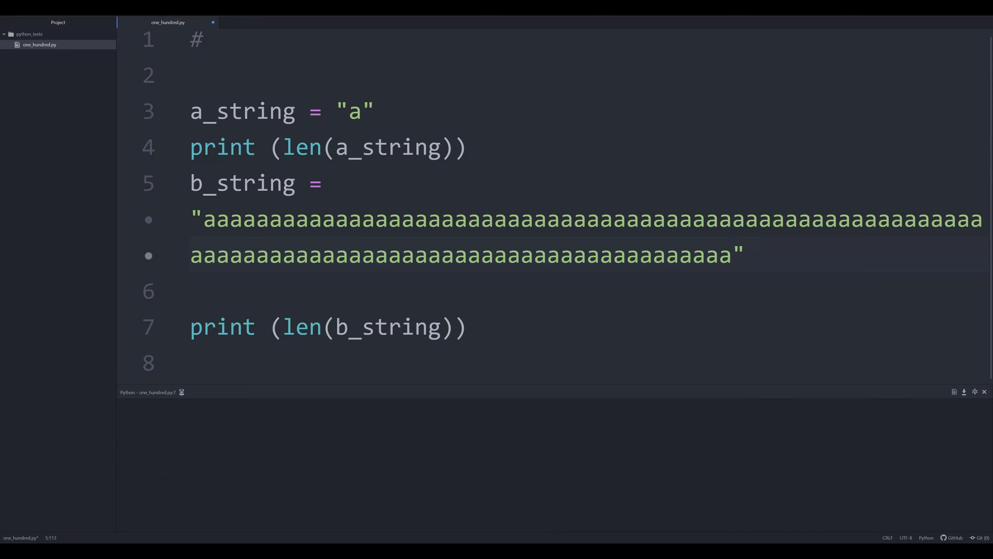
pyautogui.press('ctrl+b')
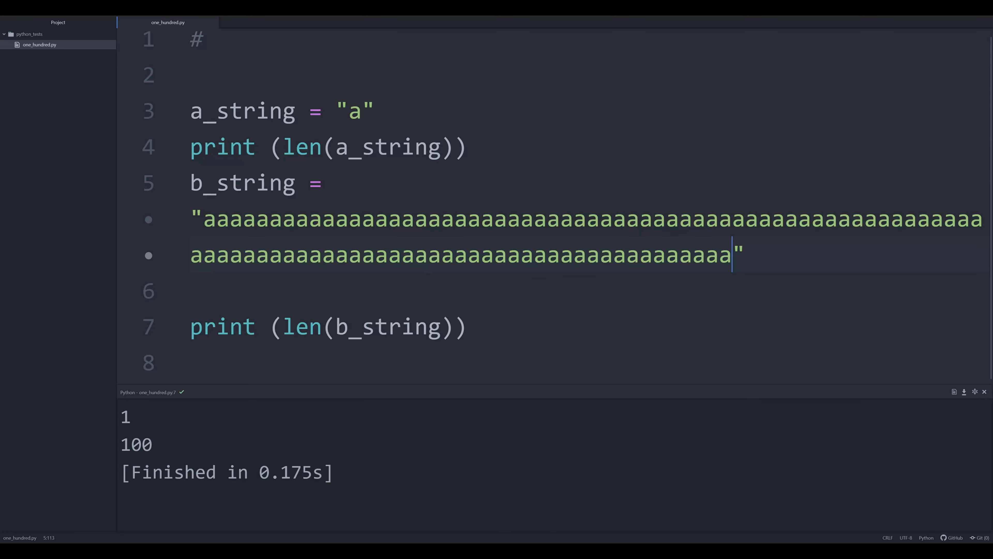
# Step: Replace the two print statements with assignments a = and b = for the string lengths
pyautogui.doubleClick(222, 146)
pyautogui.write('a =')
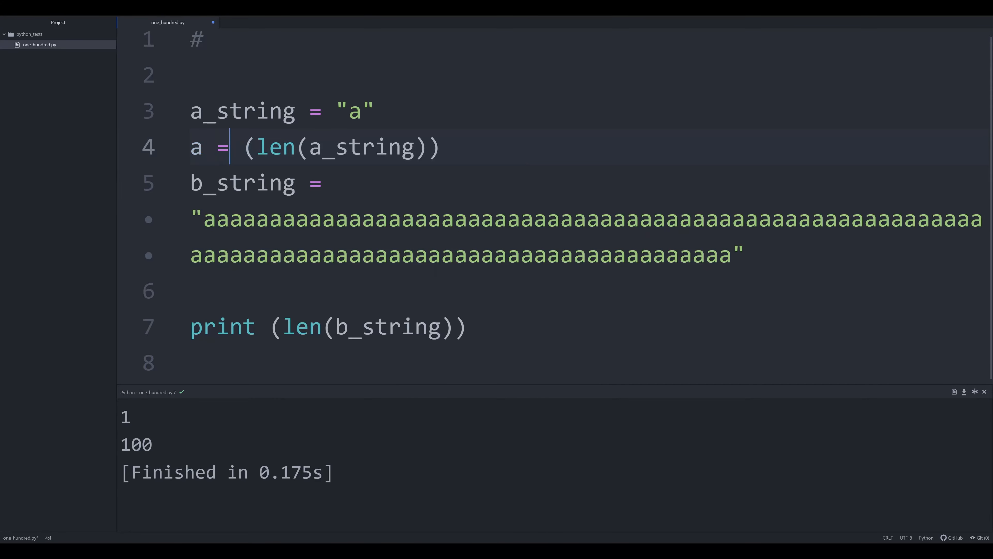
pyautogui.doubleClick(221, 326)
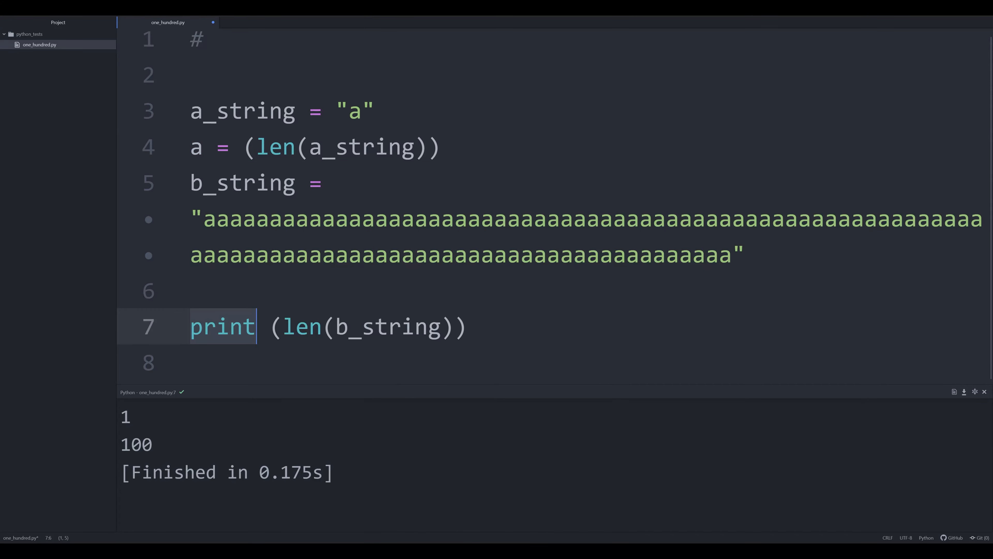
pyautogui.write('b=')
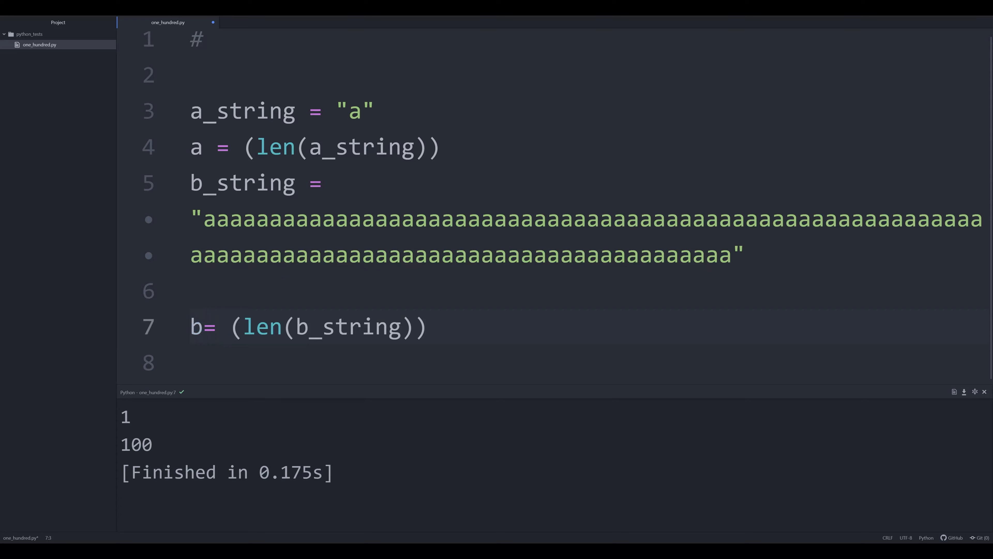
# Step: Write 'for i in range(a, b): print (i)' and run the script to output the counting sequence
pyautogui.write('for')
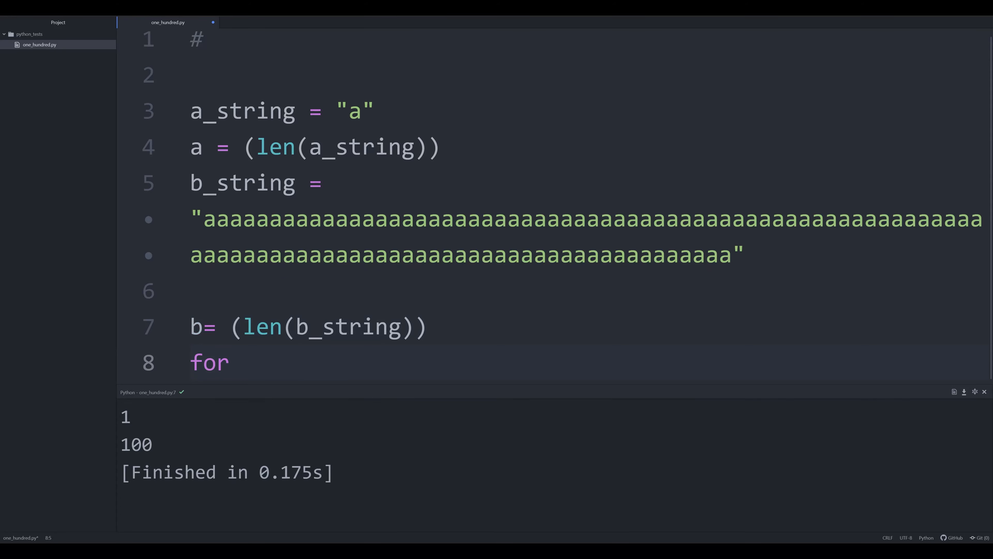
pyautogui.write('i in range')
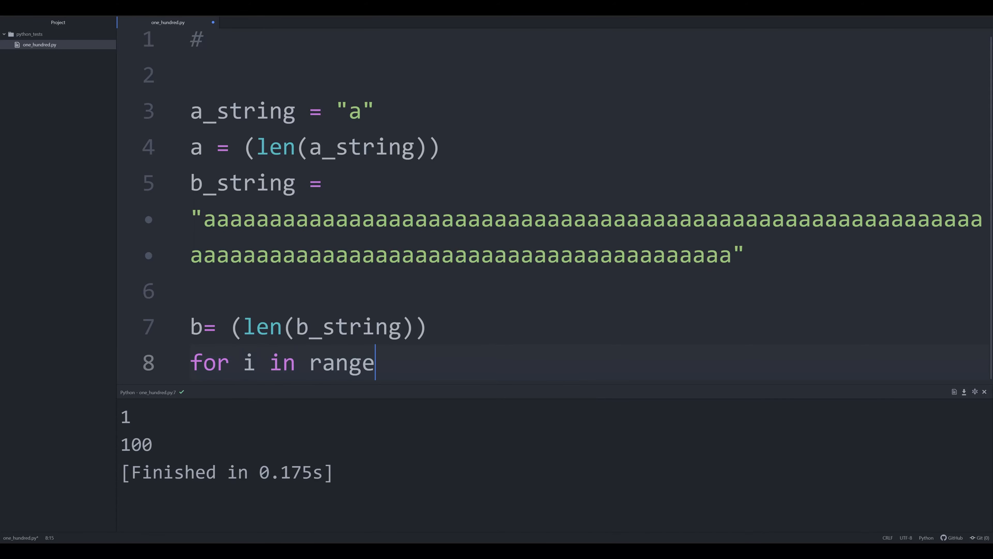
pyautogui.write('(a, b):')
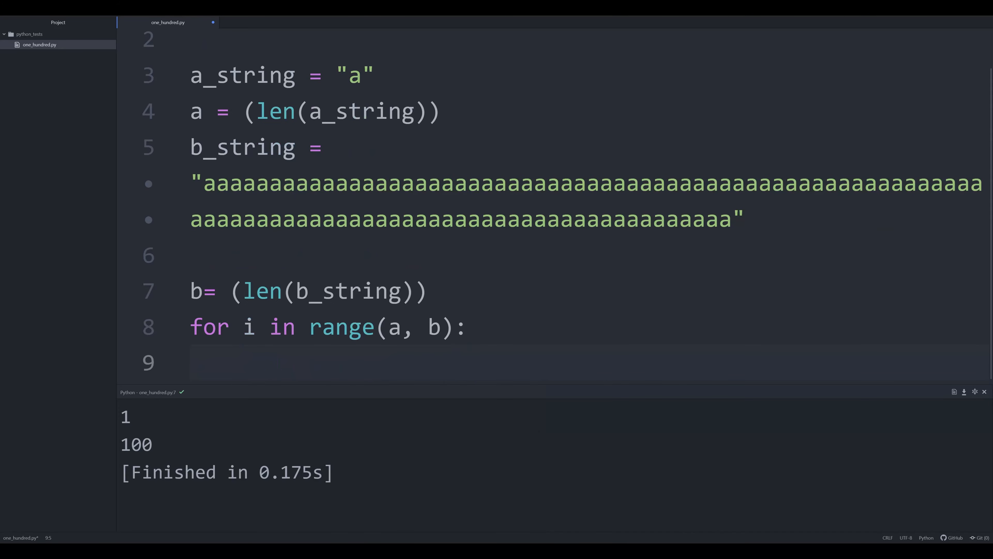
pyautogui.write('print (i)')
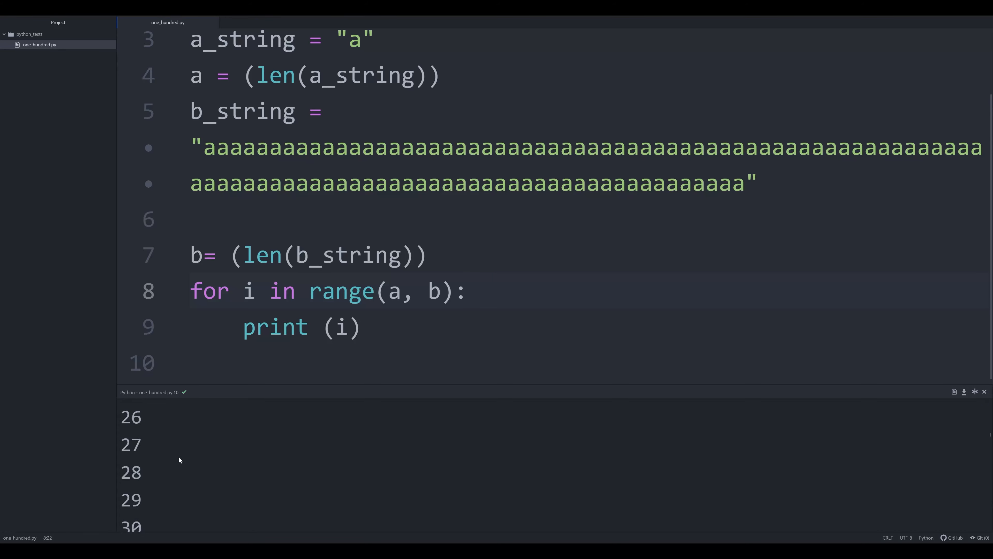
pyautogui.click(468, 293)
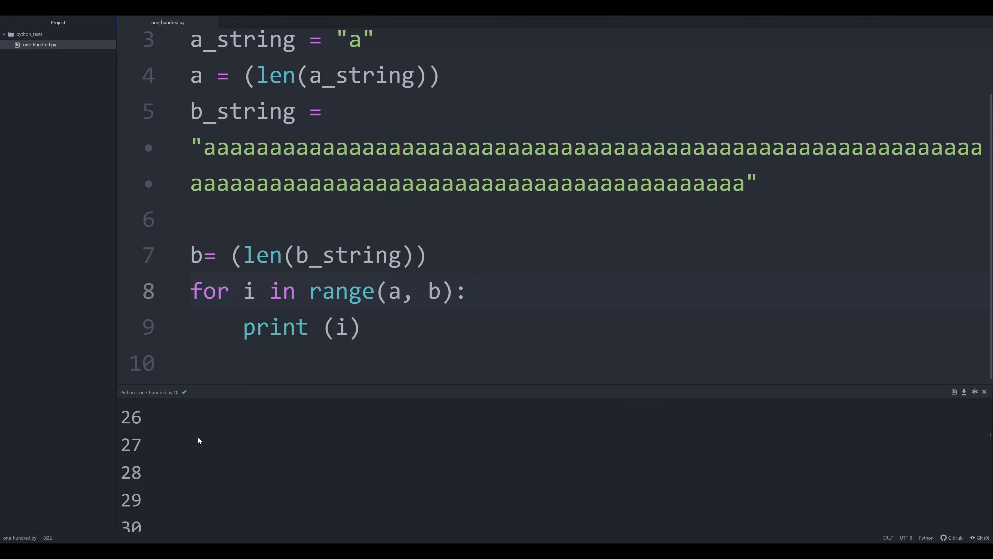
pyautogui.click(468, 294)
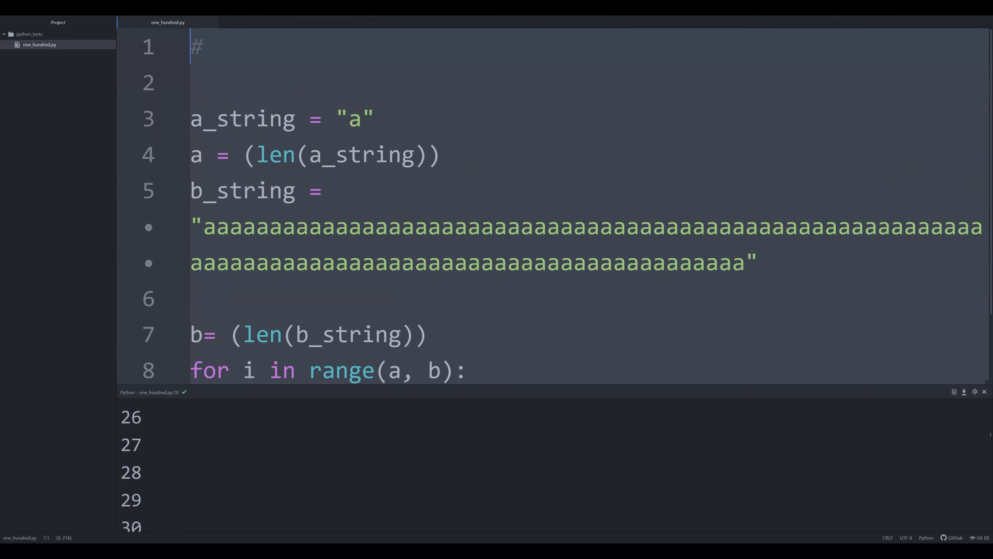
# Step: Comment out all earlier code with Ctrl+/ and move down to a fresh line
pyautogui.press('ctrl+/')
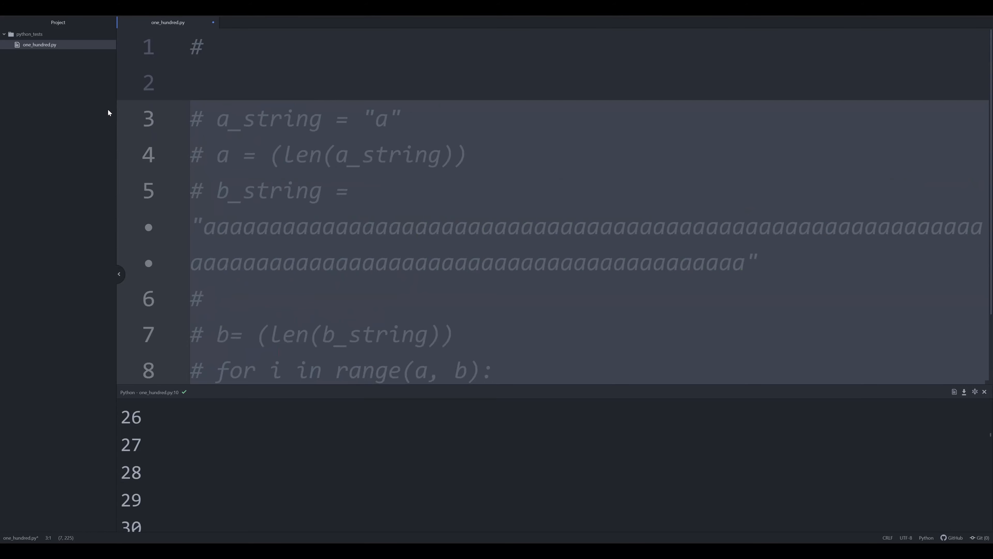
pyautogui.scroll(-3)
pyautogui.write('a =')
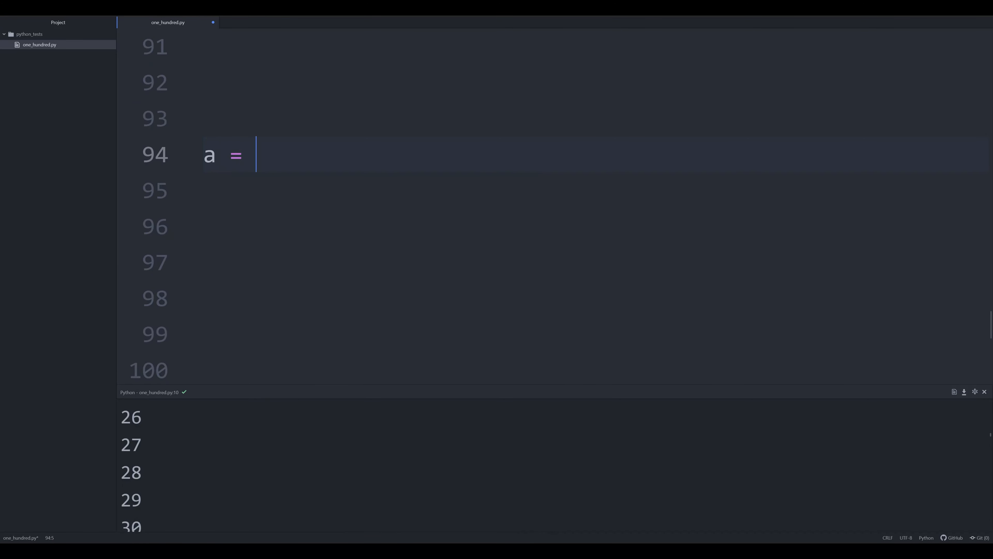
# Step: Set a = len("a") on its own line
pyautogui.write('"a"')
pyautogui.click(554, 191)
pyautogui.write('a =')
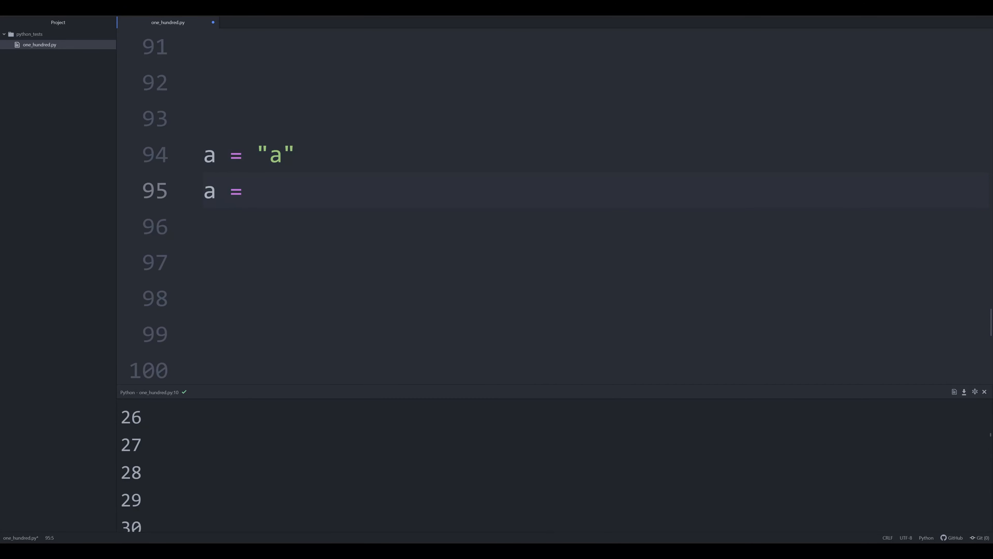
pyautogui.write('len("a")')
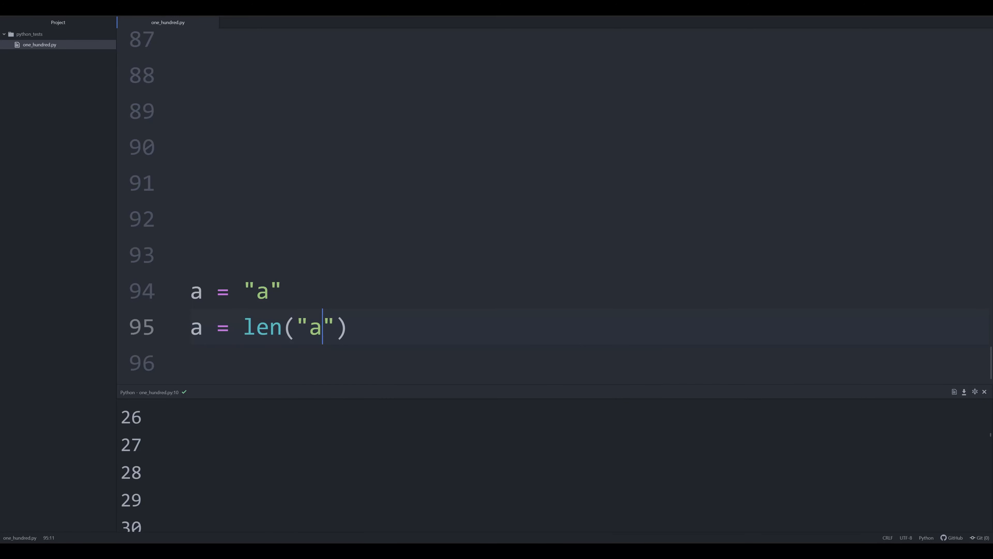
pyautogui.press('Enter')
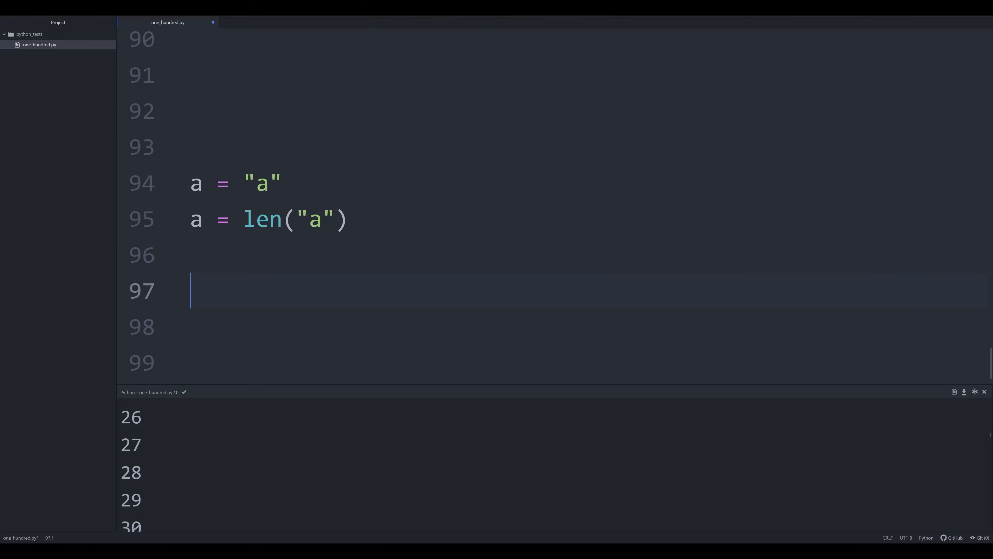
# Step: Write 'with open("one_hundred.py", "r") as f: lines = len(f.readlines())' to count the file's own lines
pyautogui.write('with open (')
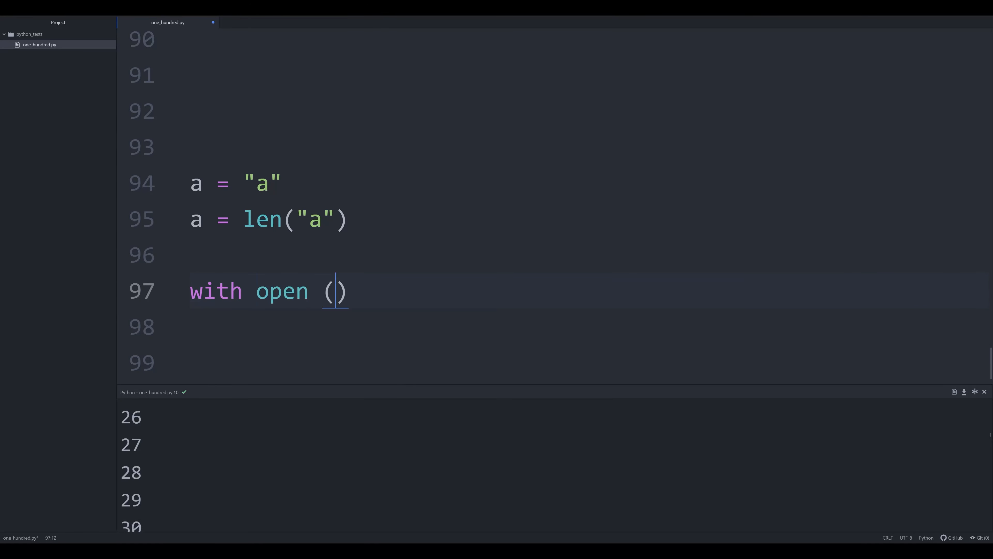
pyautogui.write('"one_"')
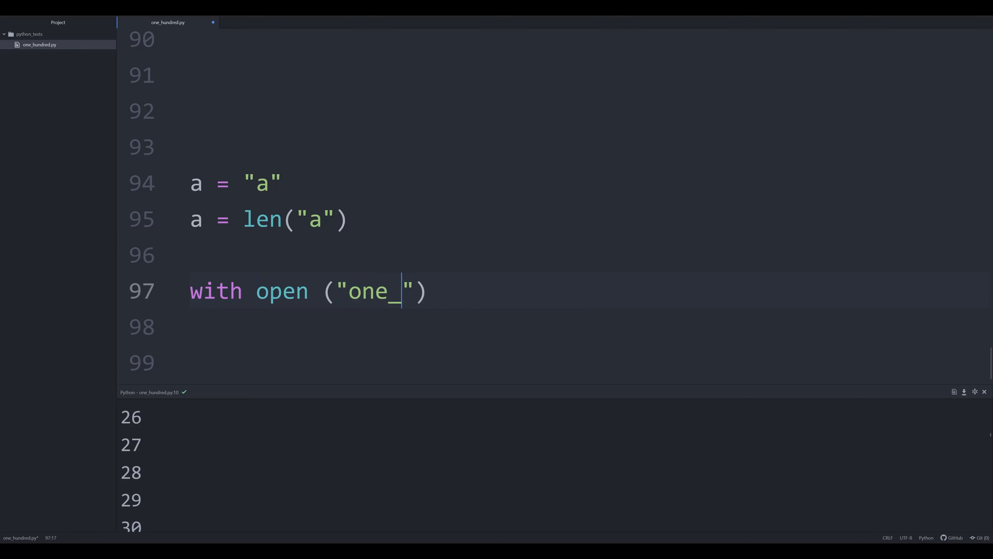
pyautogui.write('hundred.py')
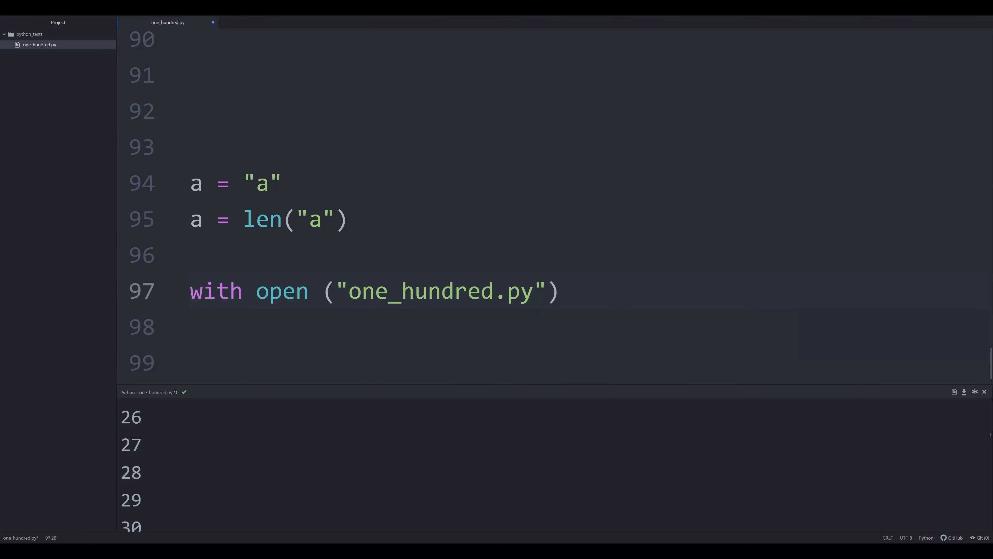
pyautogui.write(', "r"')
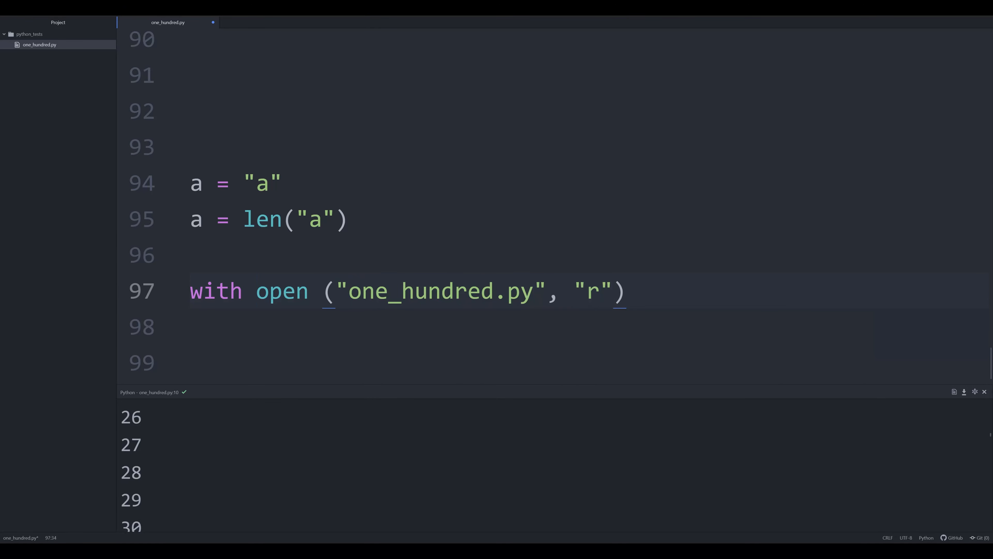
pyautogui.write('as')
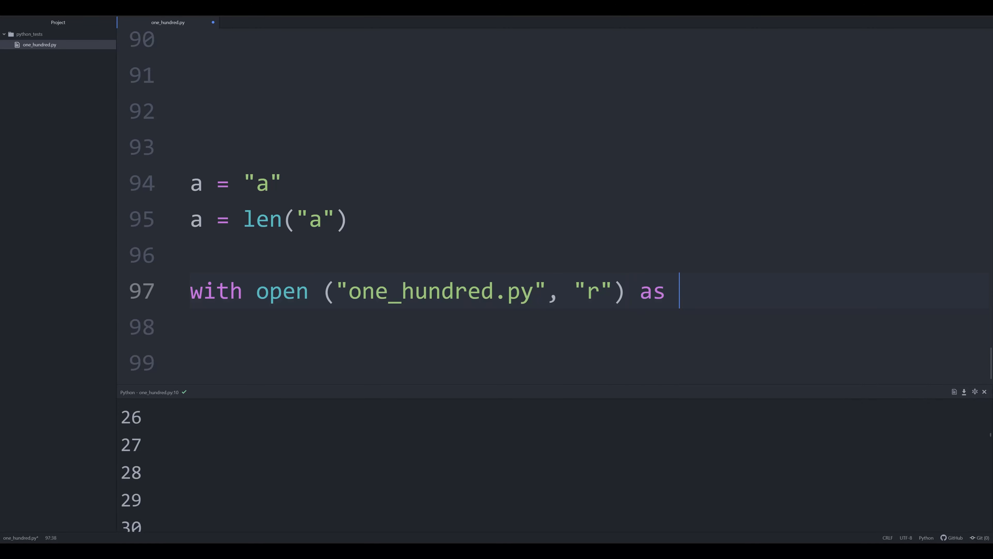
pyautogui.write('f:')
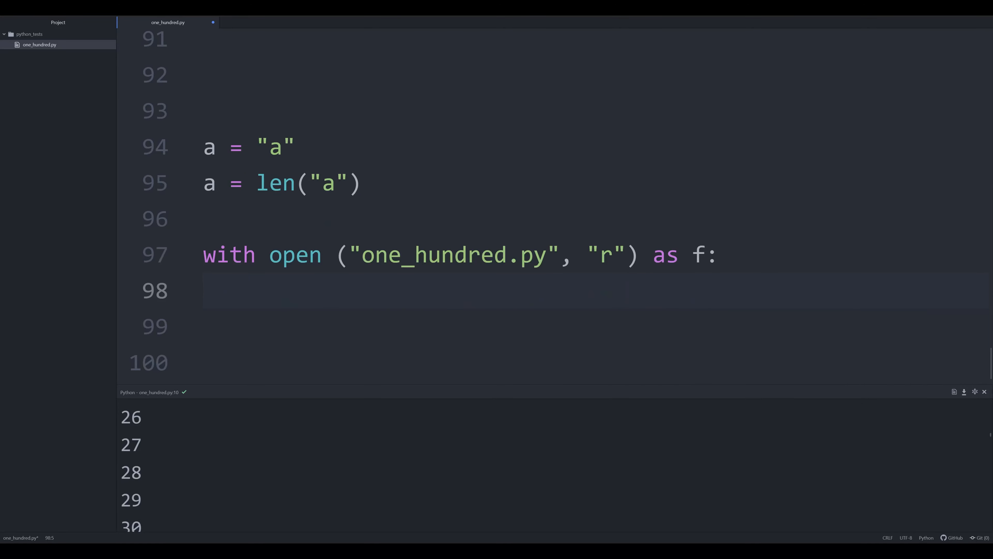
pyautogui.write('lines =')
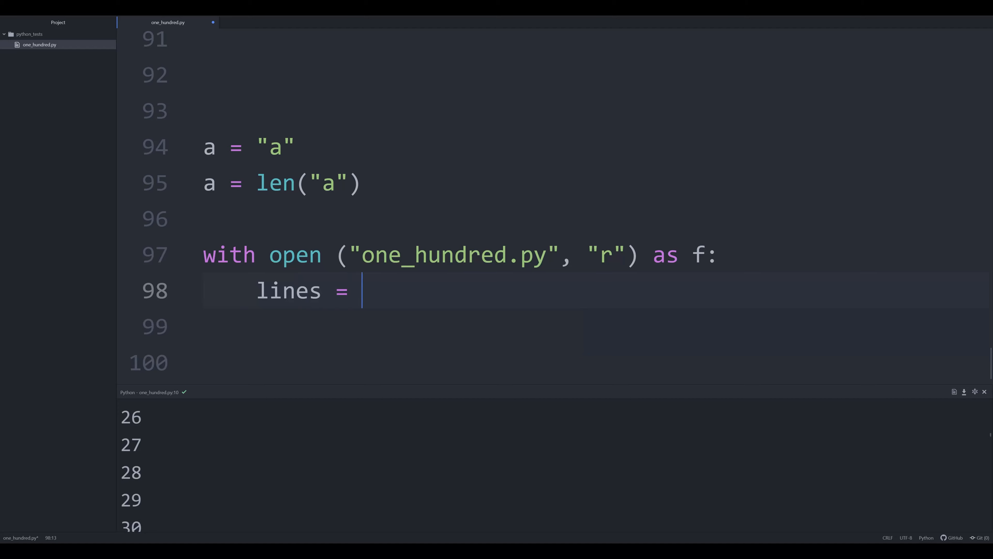
pyautogui.write('f.readlines(')
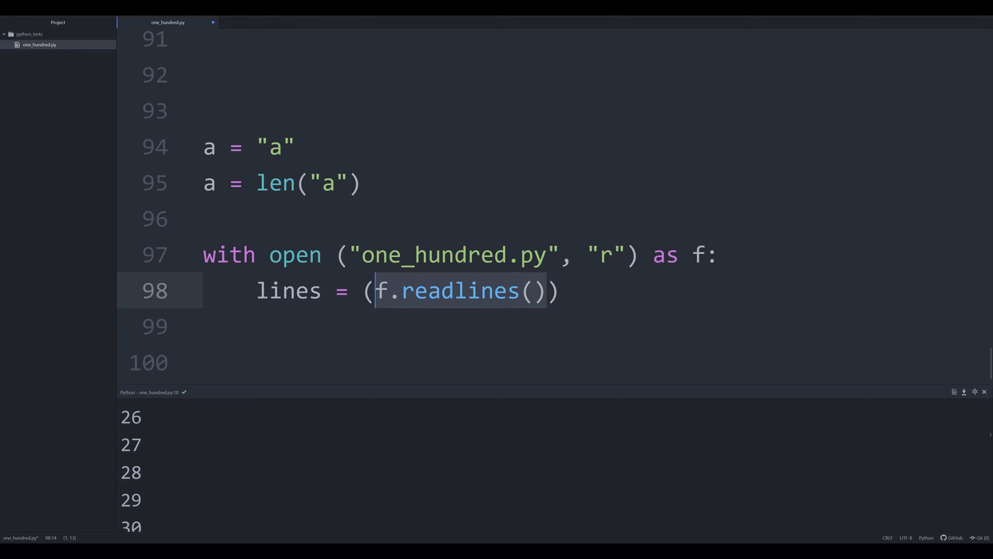
pyautogui.write('len')
pyautogui.click(553, 363)
pyautogui.write('for i ')
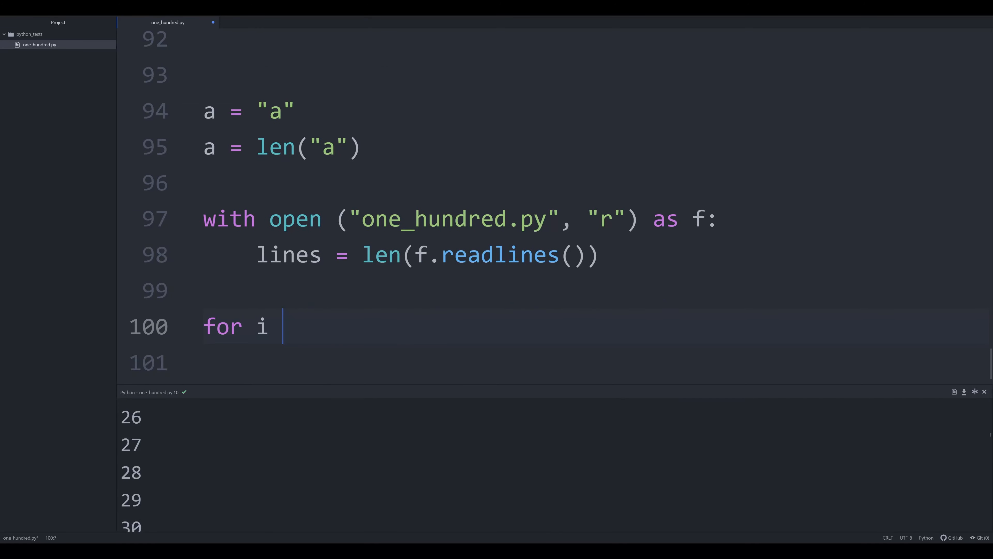
# Step: Write 'for i in range (a, lines): print (i)' so the output counts up to 100
pyautogui.write('in')
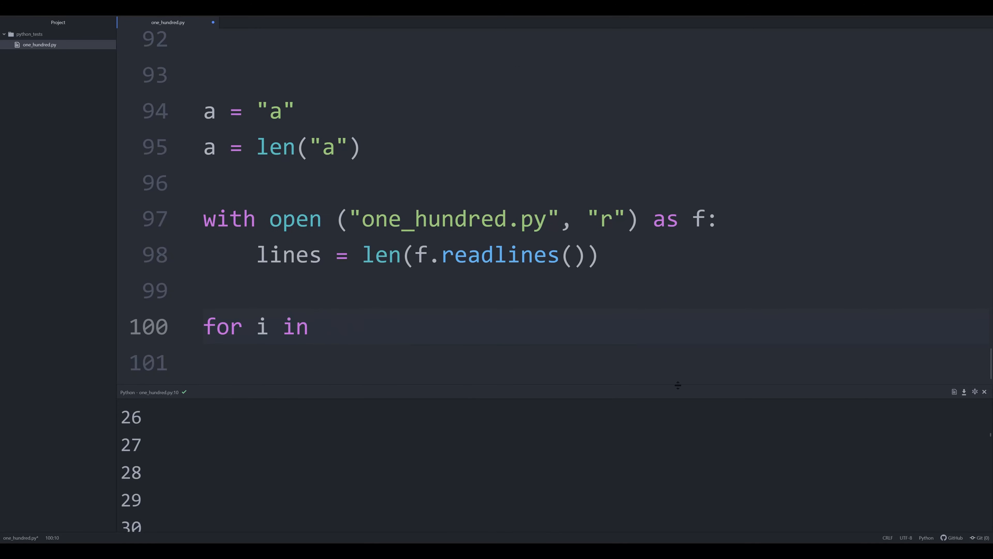
pyautogui.write('range ()')
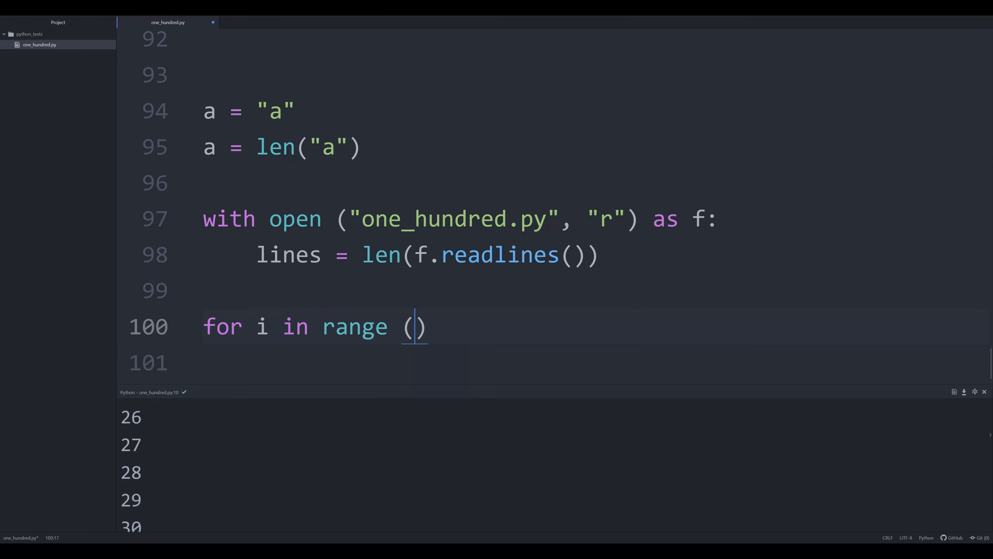
pyautogui.write('a, lines')
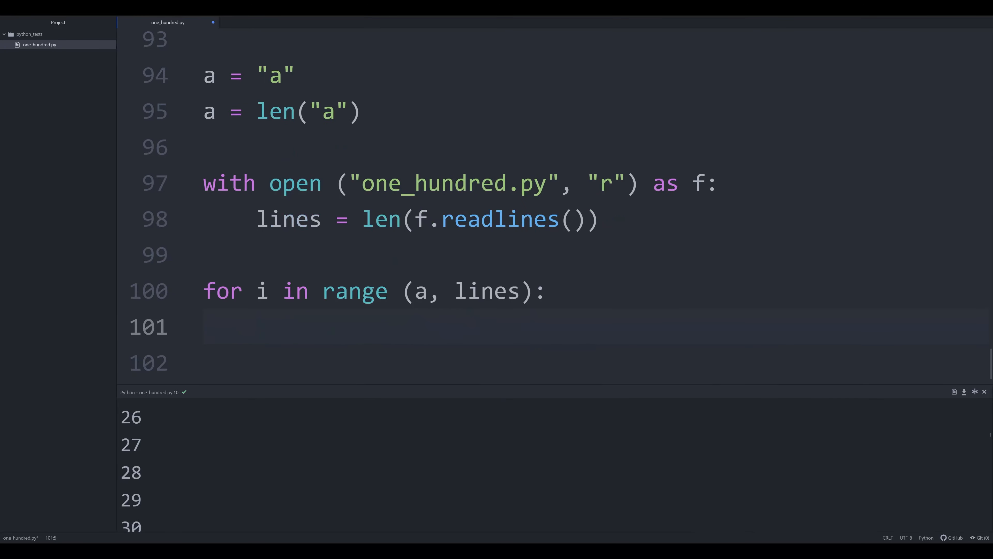
pyautogui.write('print (i)')
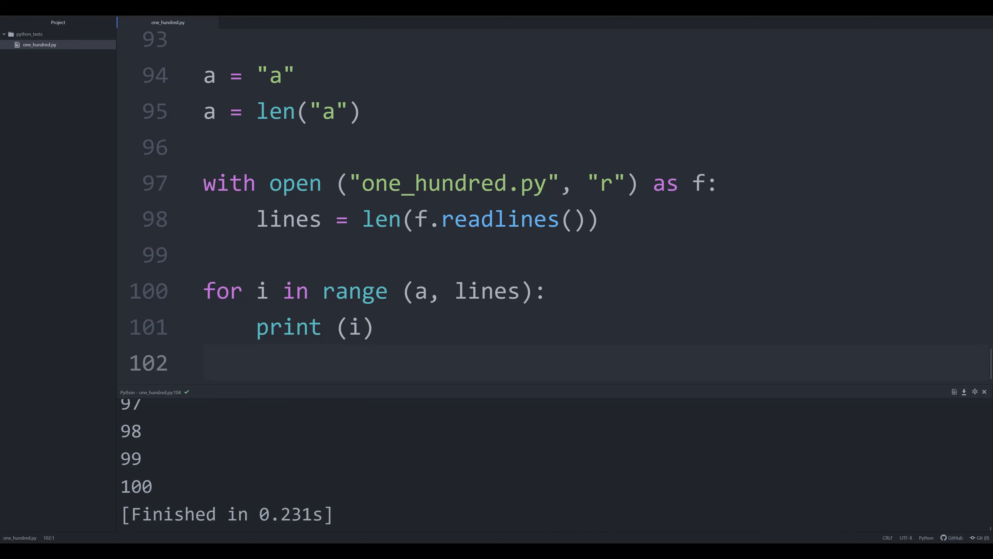
pyautogui.click(204, 362)
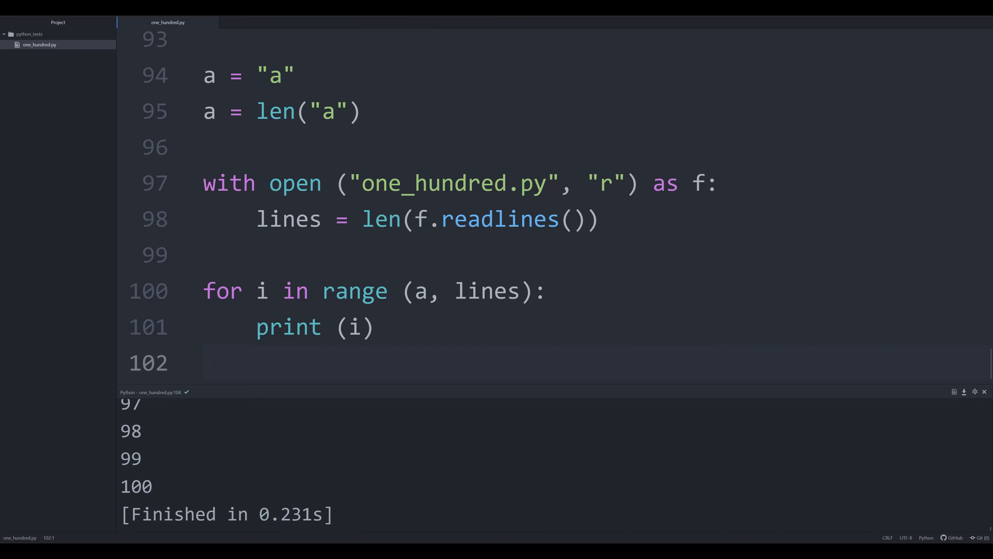
pyautogui.click(204, 362)
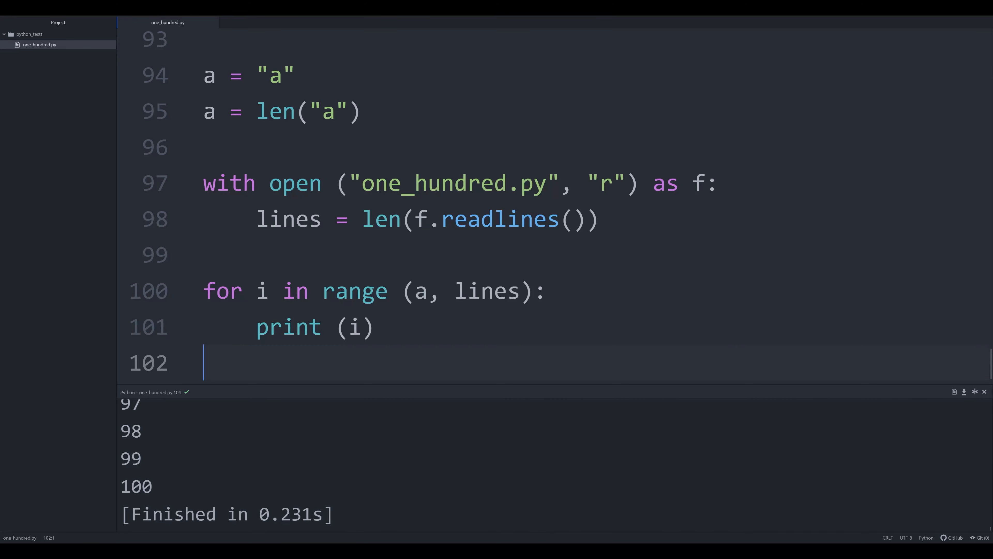